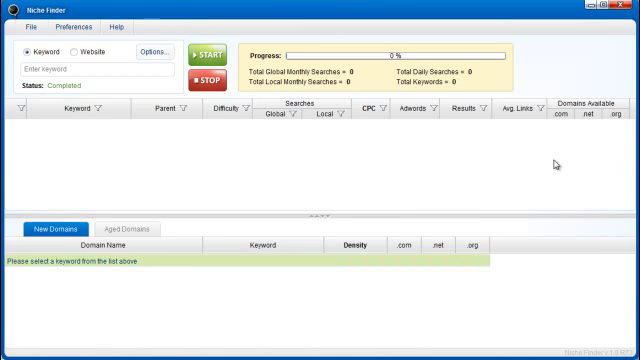
mouse_move(352, 168)
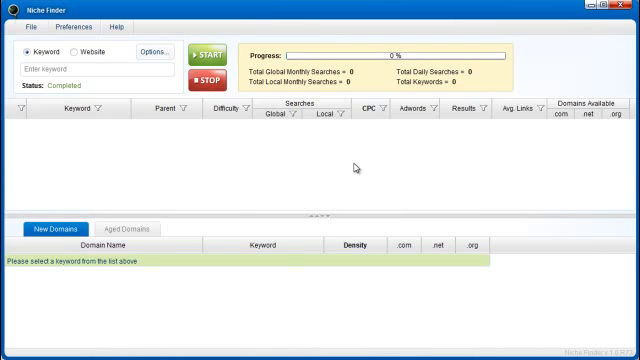
- Enter 'weight loss' as the seed keyword in the Keyword field
click(90, 70)
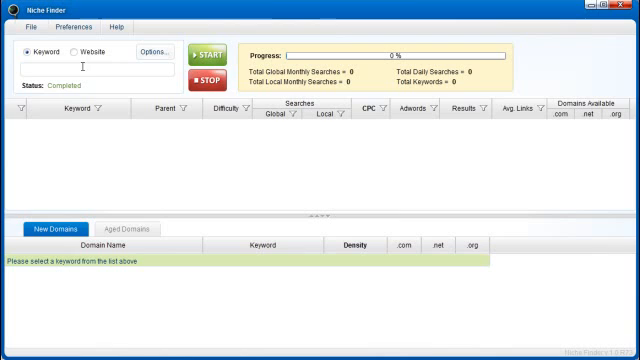
text(weight loss)
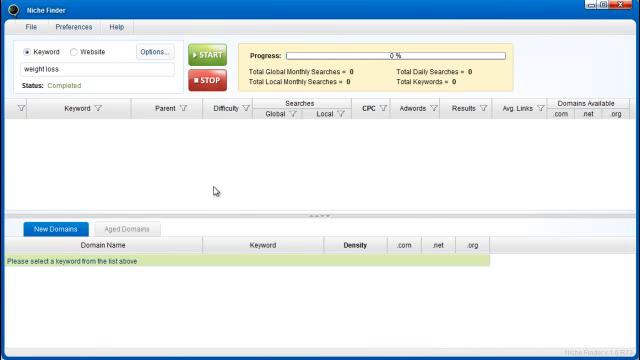
- Start the keyword search for 'weight loss' with the green START button
click(210, 52)
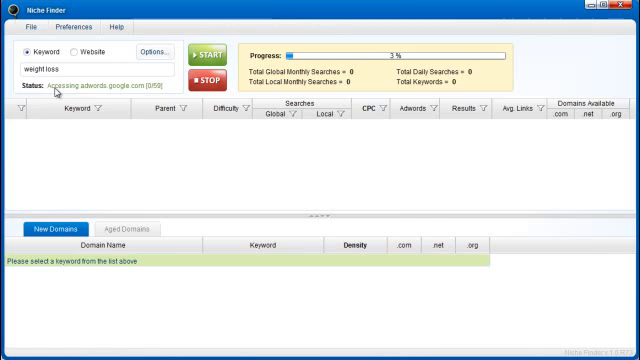
mouse_move(98, 92)
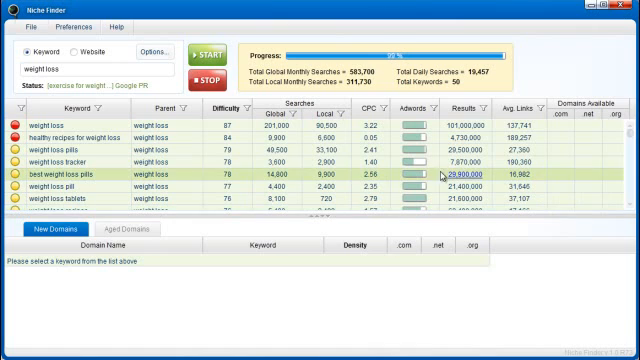
- Scroll through the 58 completed weight loss keywords to review difficulty, searches and CPC
click(120, 148)
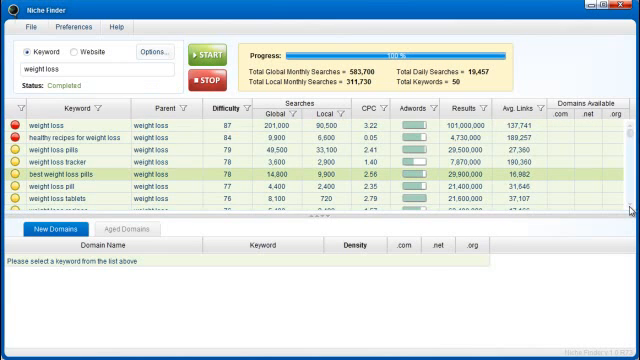
scroll(down, 3)
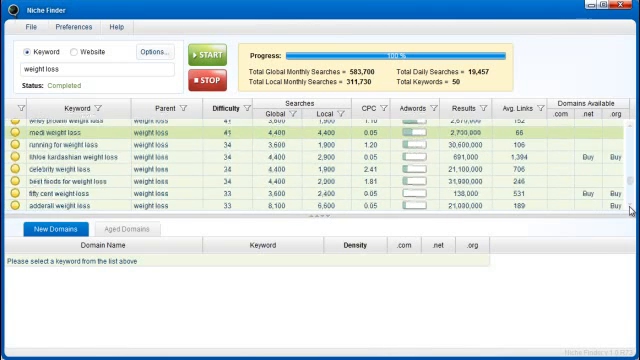
scroll(down, 3)
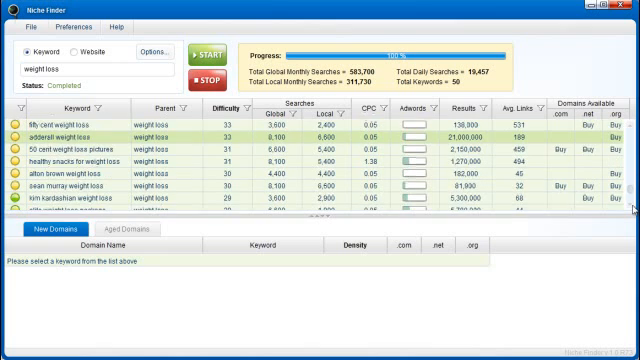
scroll(down, 3)
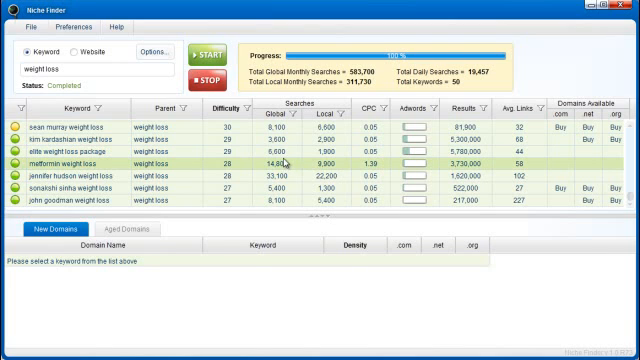
mouse_move(304, 168)
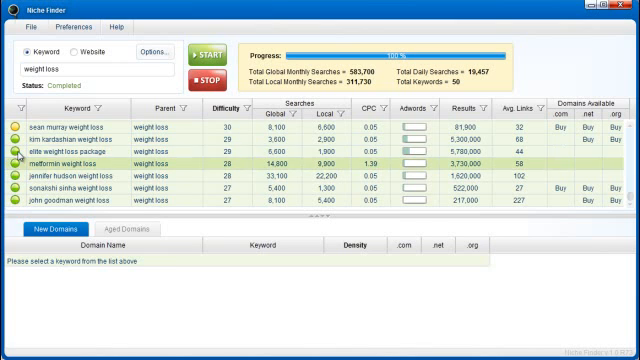
click(90, 172)
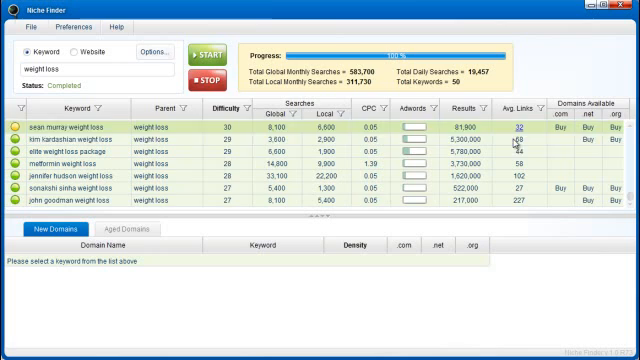
click(84, 26)
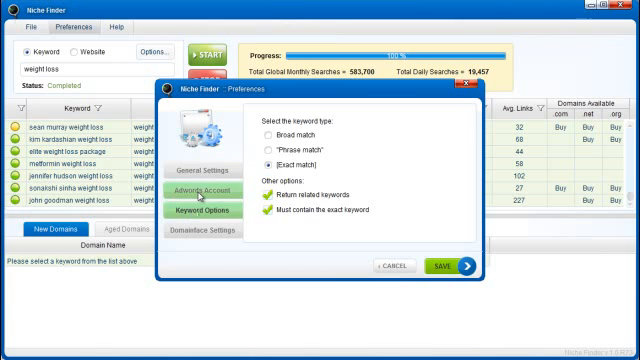
click(220, 164)
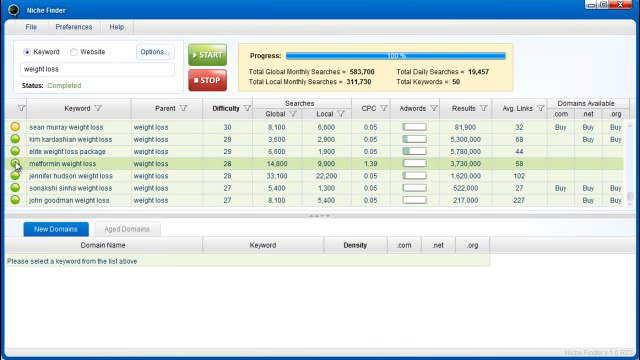
mouse_move(116, 168)
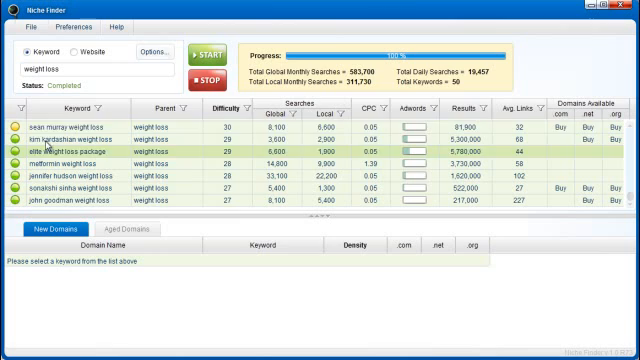
click(92, 24)
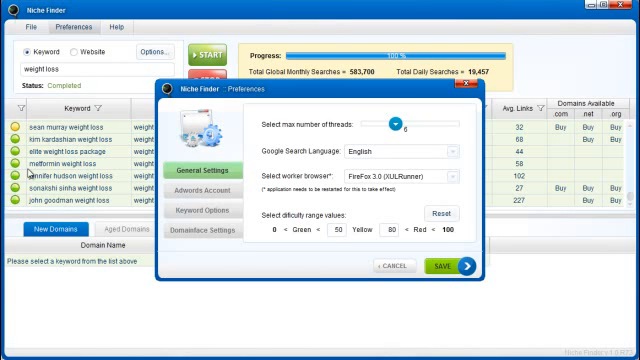
mouse_move(340, 236)
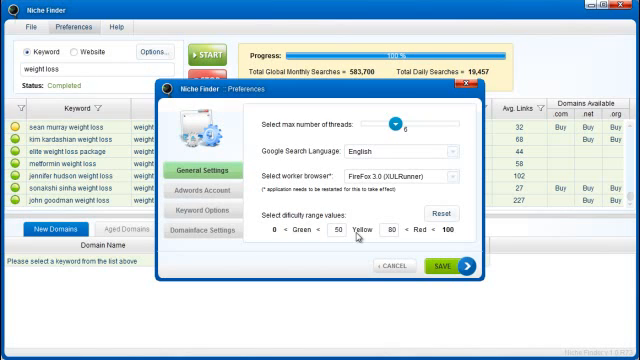
mouse_move(360, 250)
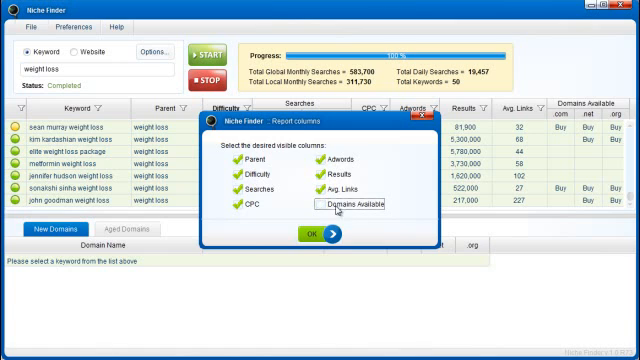
click(312, 232)
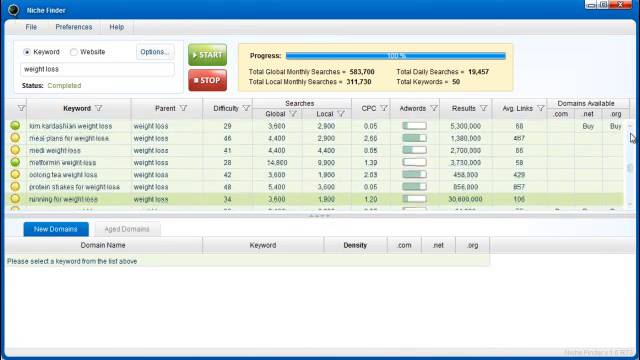
scroll(down, 3)
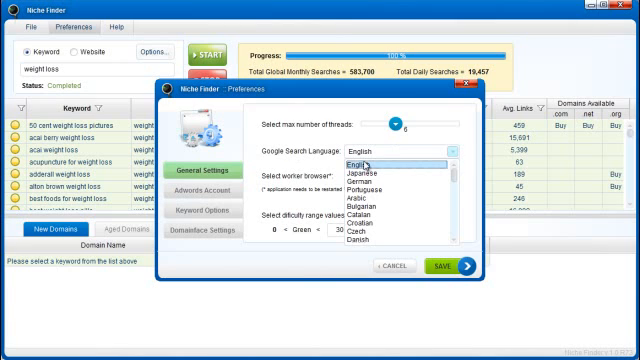
- Browse the Google Search Language dropdown in General Settings and choose a language
click(360, 164)
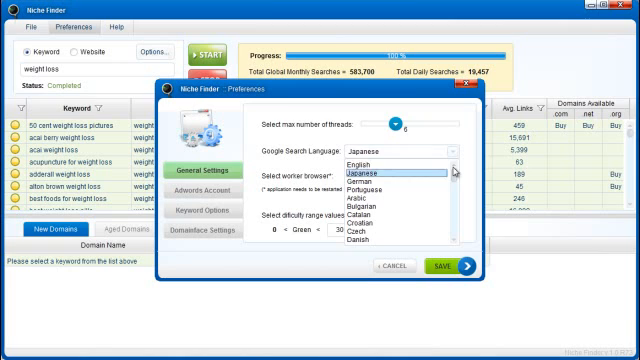
click(366, 164)
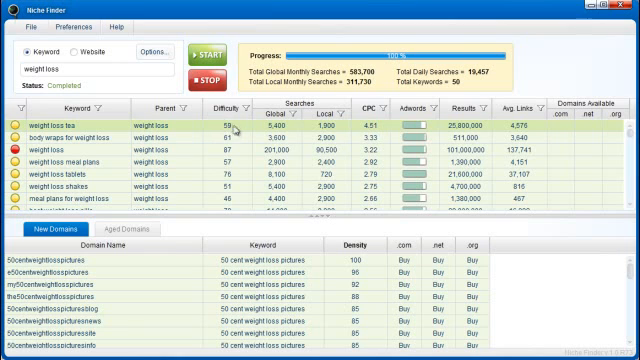
mouse_move(320, 136)
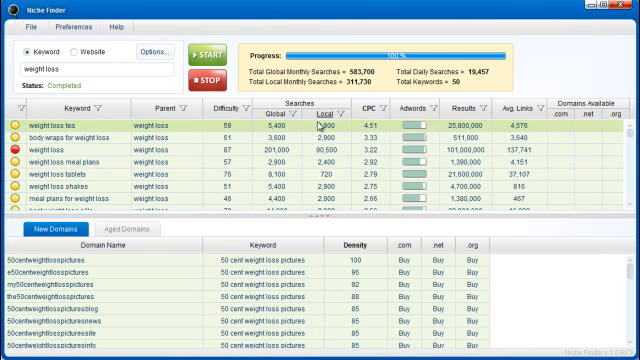
- Sort the weight loss keyword table by the Local search volume column
click(80, 160)
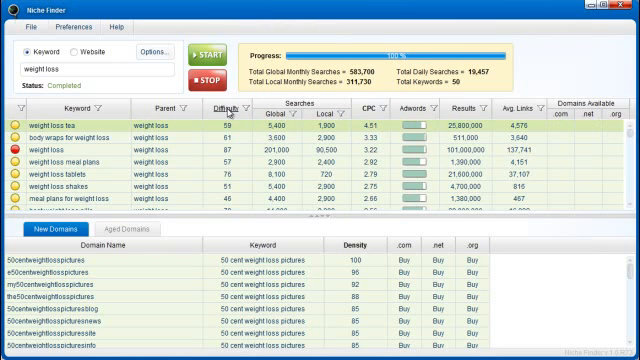
- Sort the weight loss keyword table by the Difficulty column
click(218, 108)
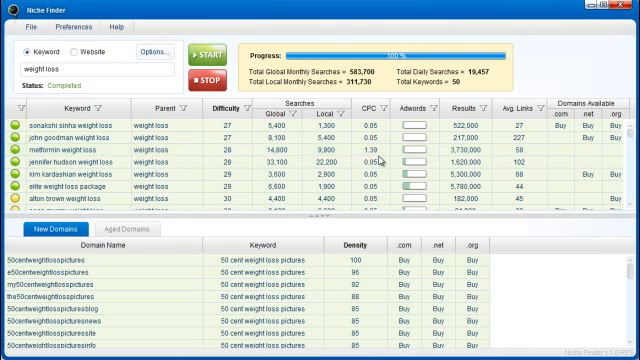
- Load domain availability for the 'melbourne weight loss' keyword and re-sort the table
click(70, 144)
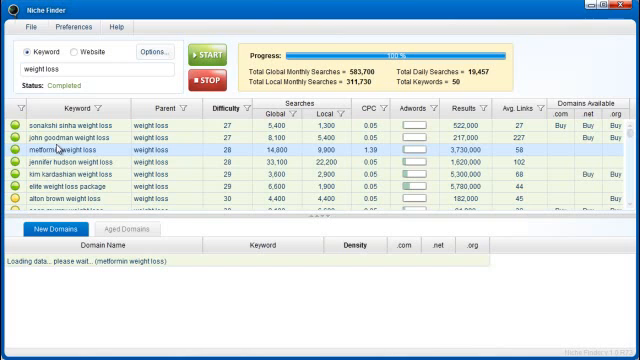
click(96, 164)
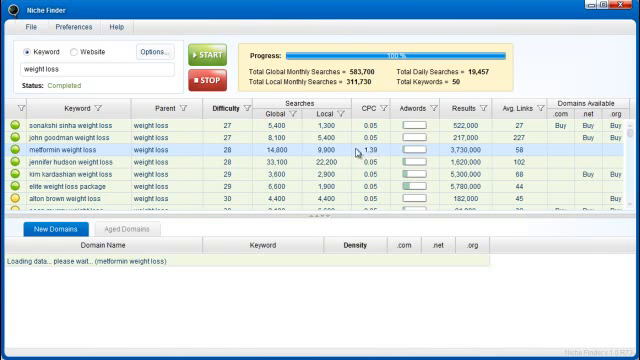
mouse_move(384, 148)
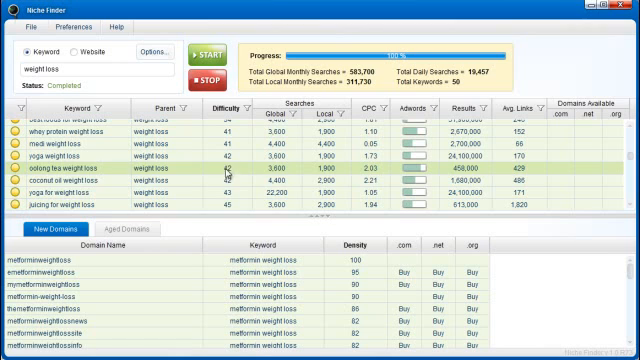
mouse_move(378, 172)
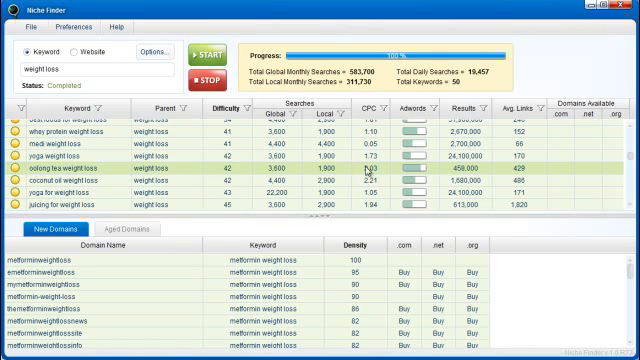
mouse_move(388, 172)
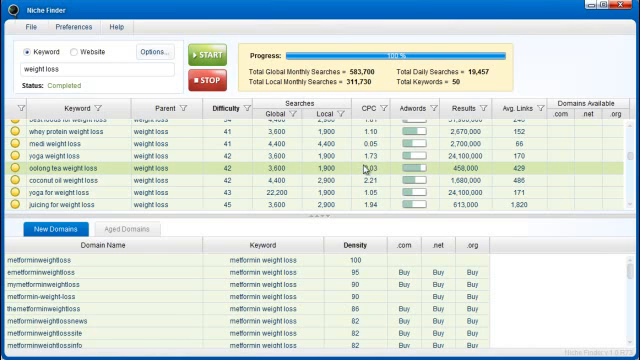
- Show .com, .net and .org availability for the 'oolong tea weight loss' keyword
click(60, 172)
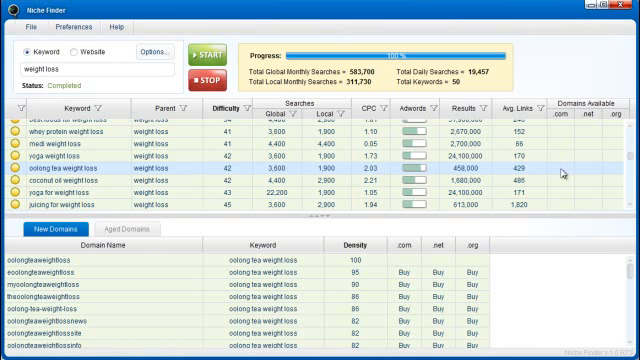
mouse_move(556, 172)
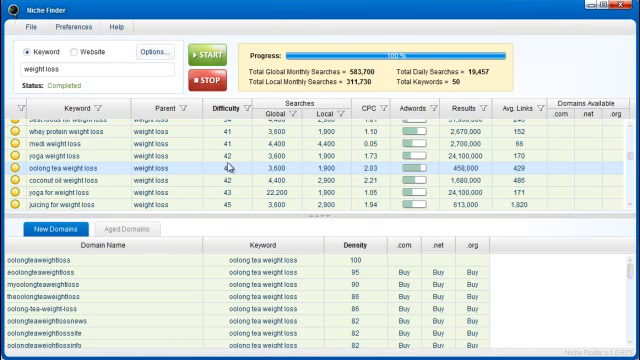
mouse_move(184, 160)
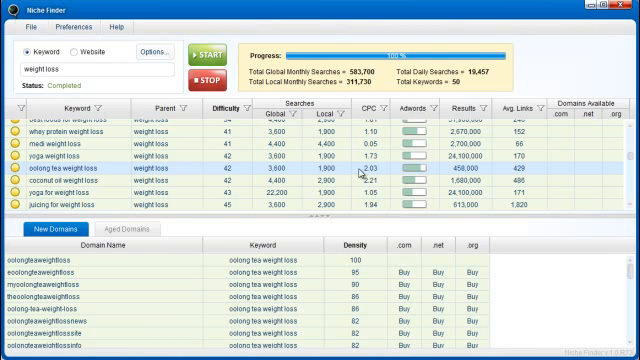
mouse_move(356, 176)
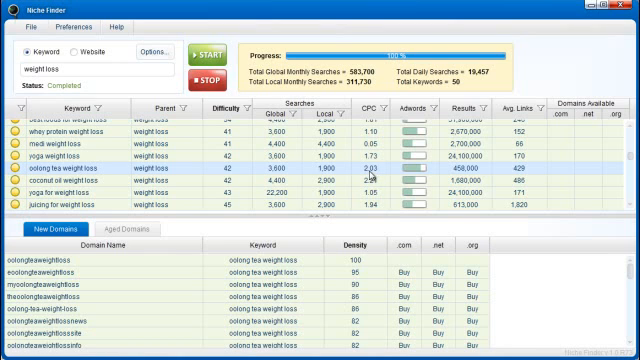
mouse_move(380, 180)
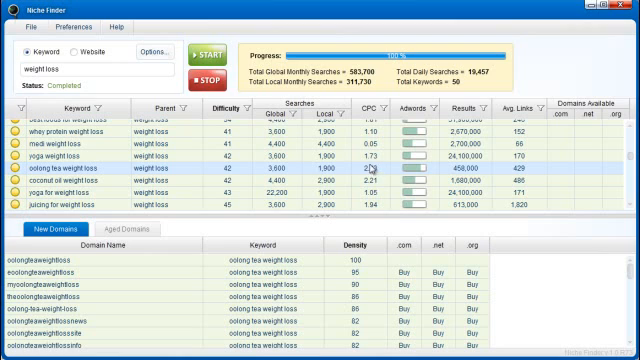